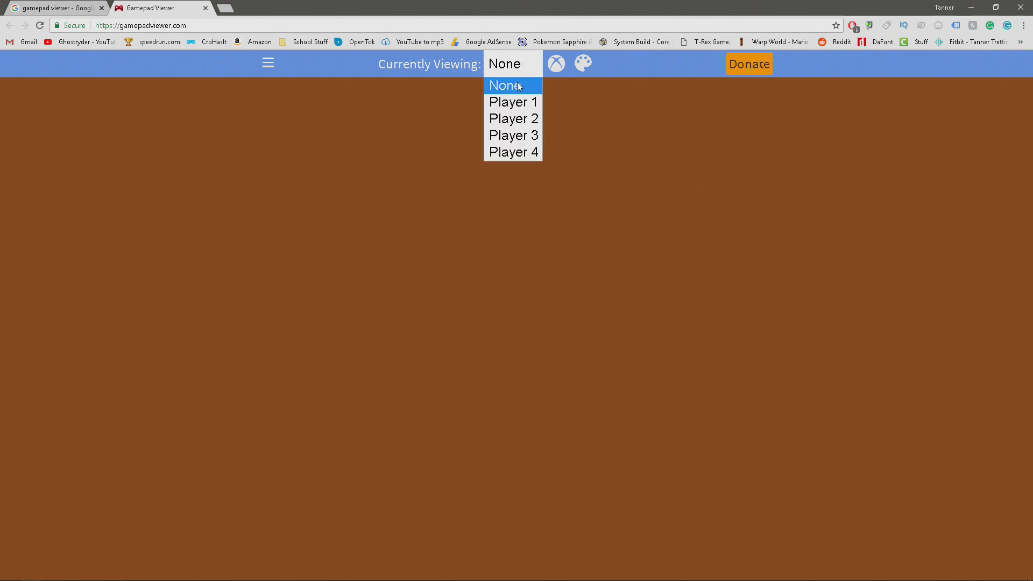
Step: View Player 1's controller and switch the overlay skin to Xbox 360
left_click(512, 101)
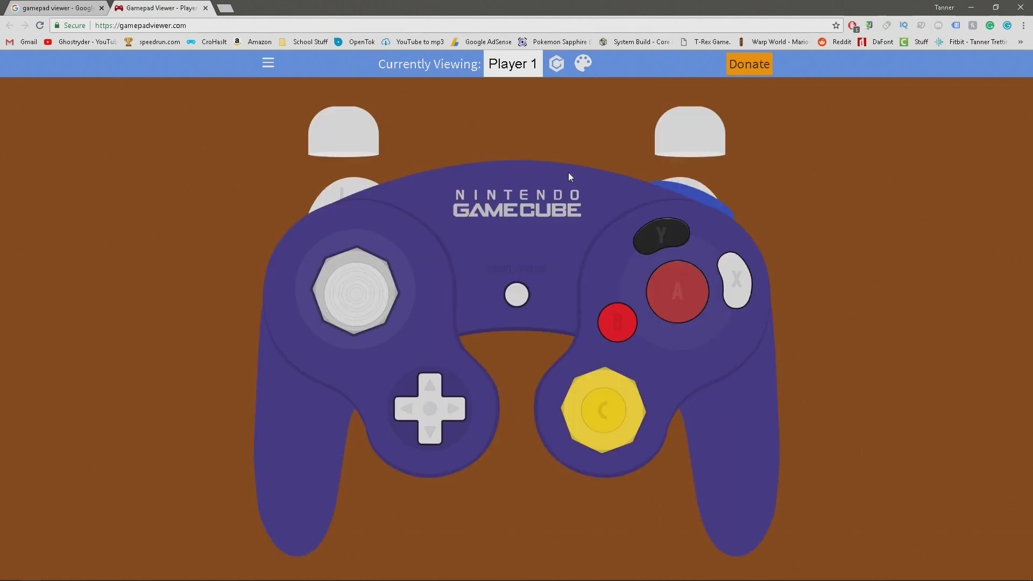
left_click(556, 63)
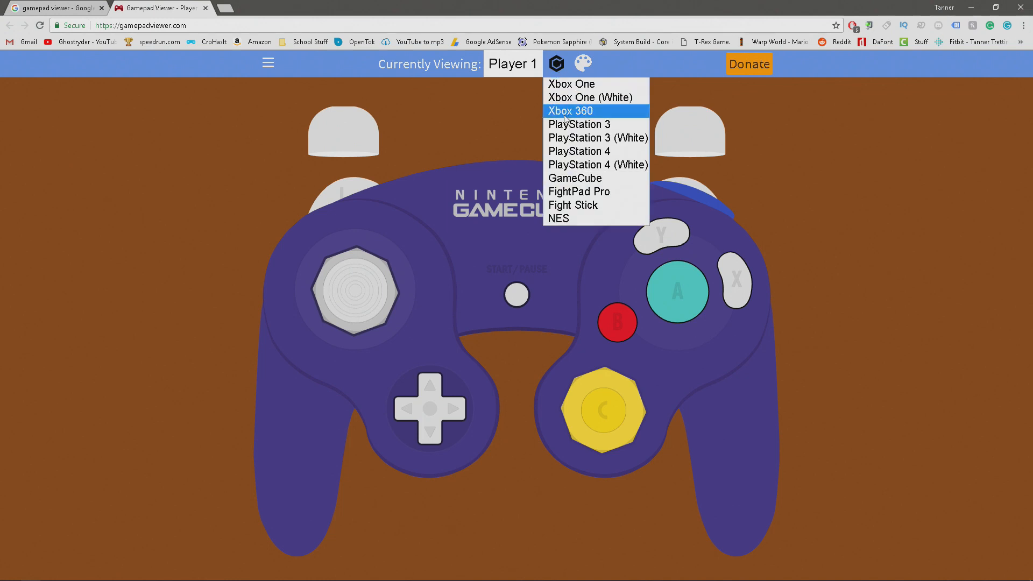
left_click(570, 111)
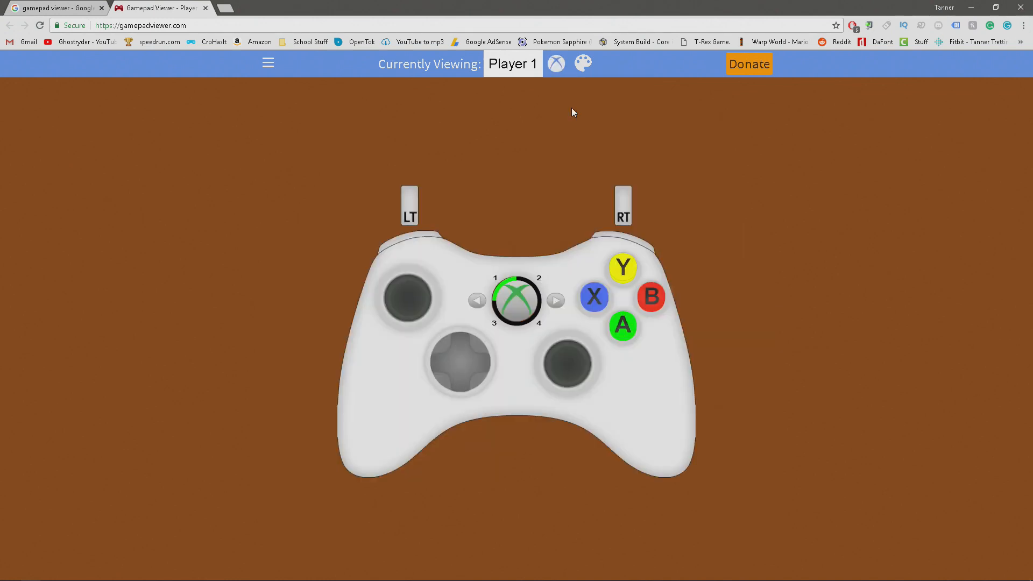
mouse_move(570, 89)
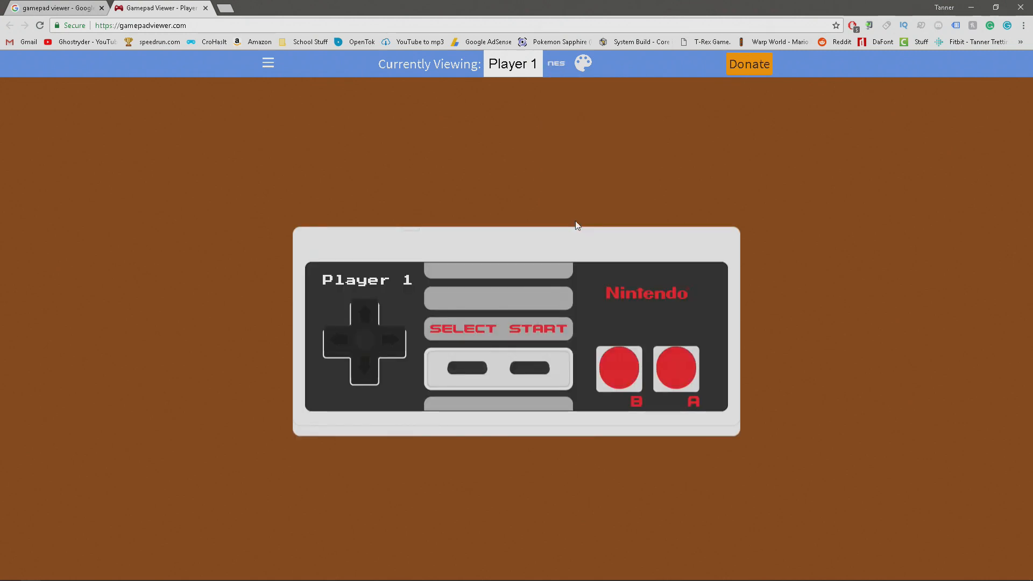
mouse_move(282, 64)
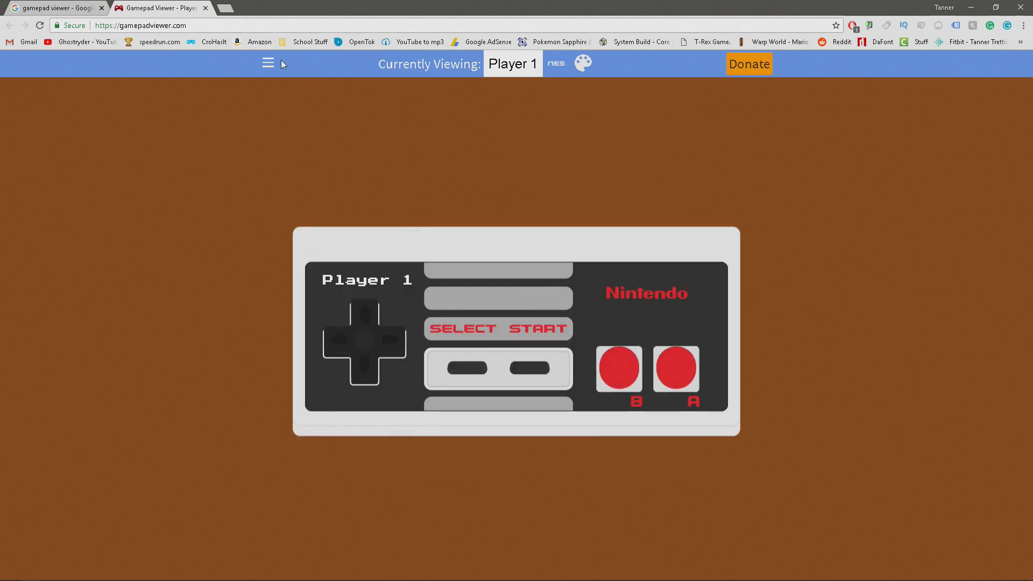
left_click(266, 63)
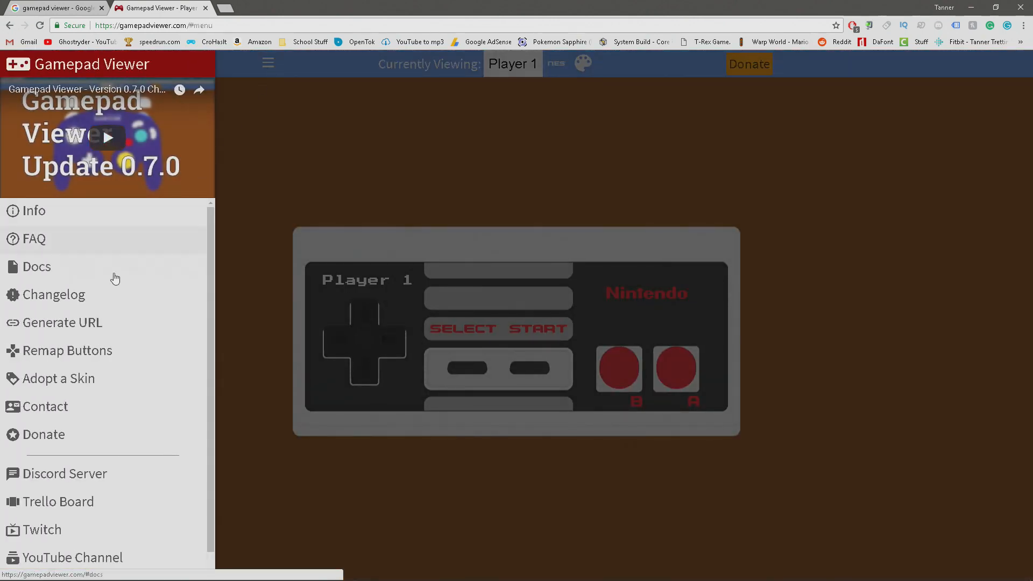
left_click(62, 322)
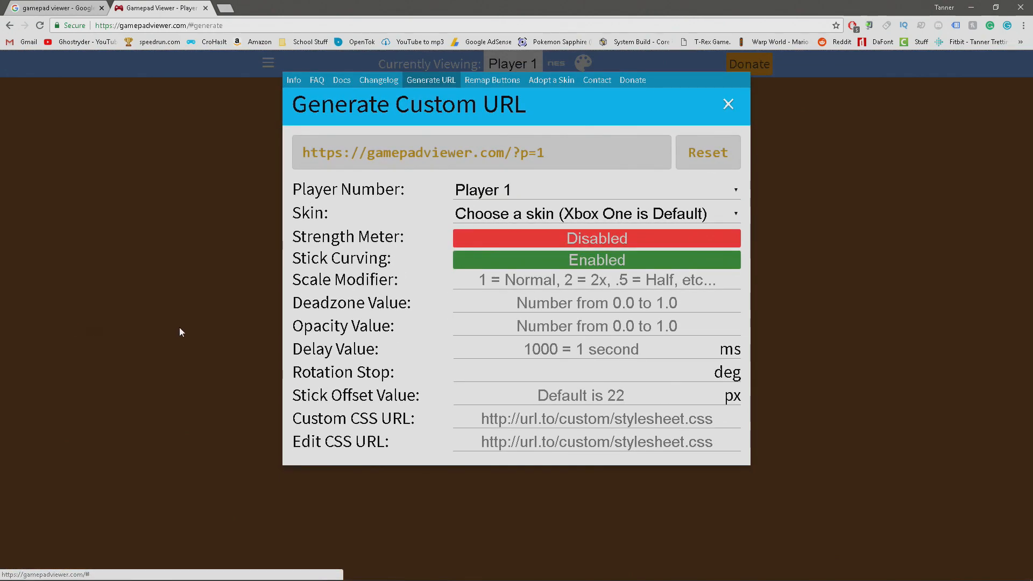
left_click(596, 213)
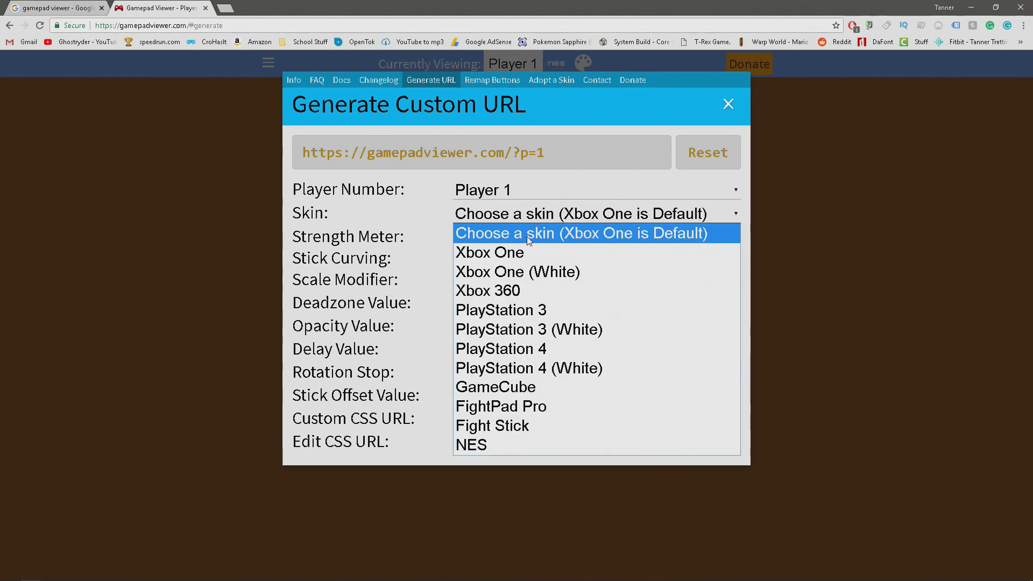
mouse_move(521, 251)
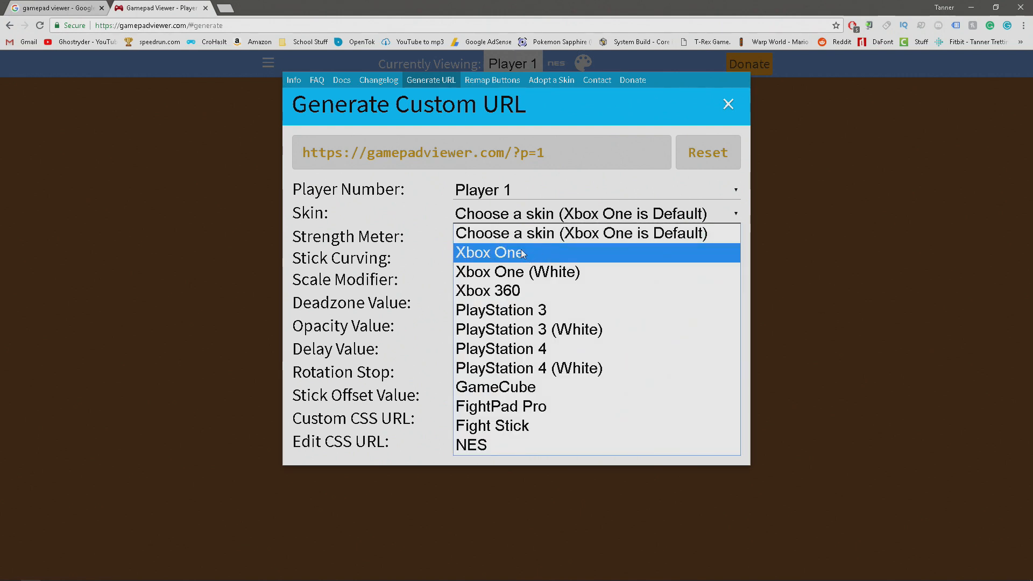
left_click(502, 252)
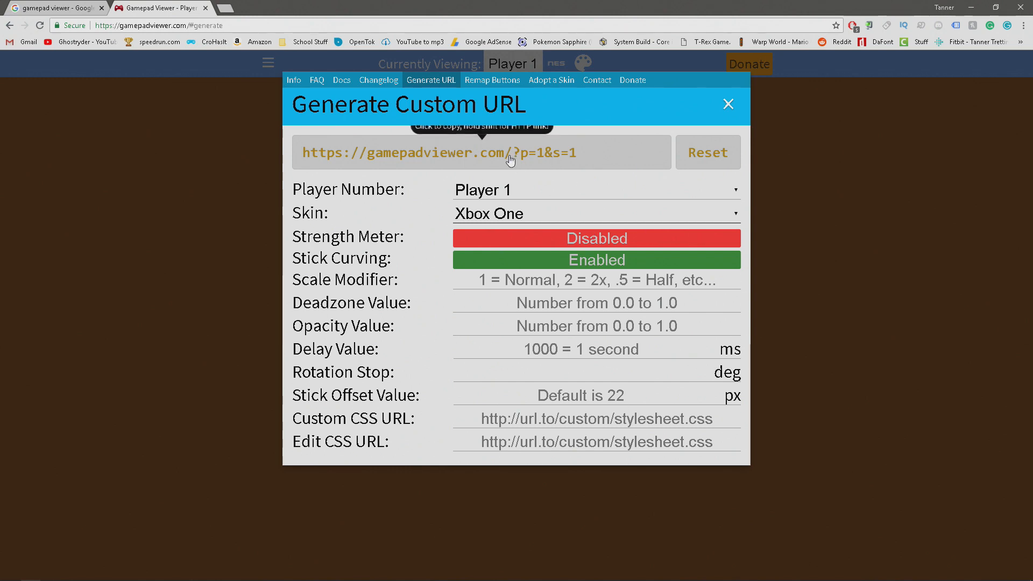
mouse_move(482, 159)
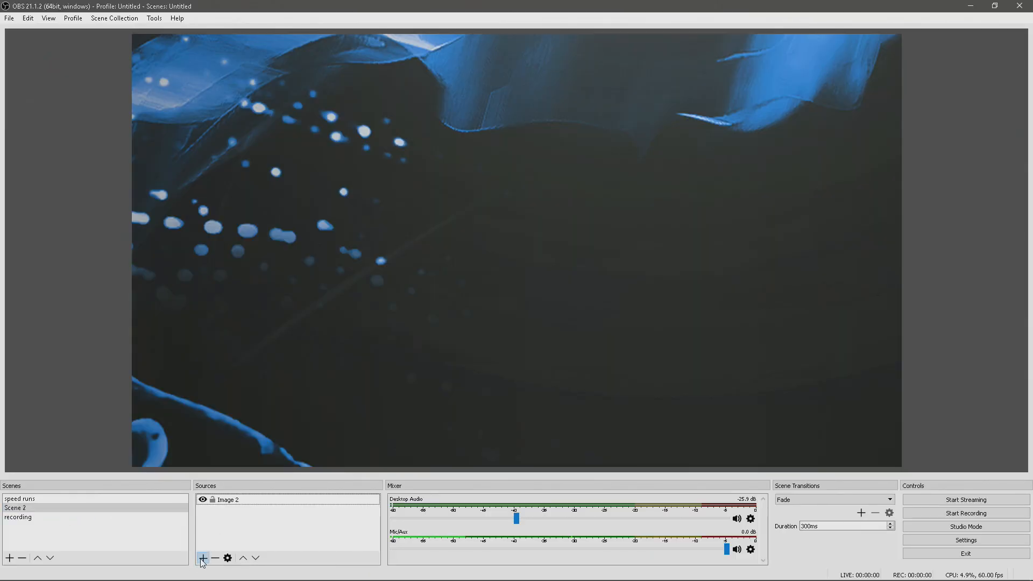
left_click(202, 557)
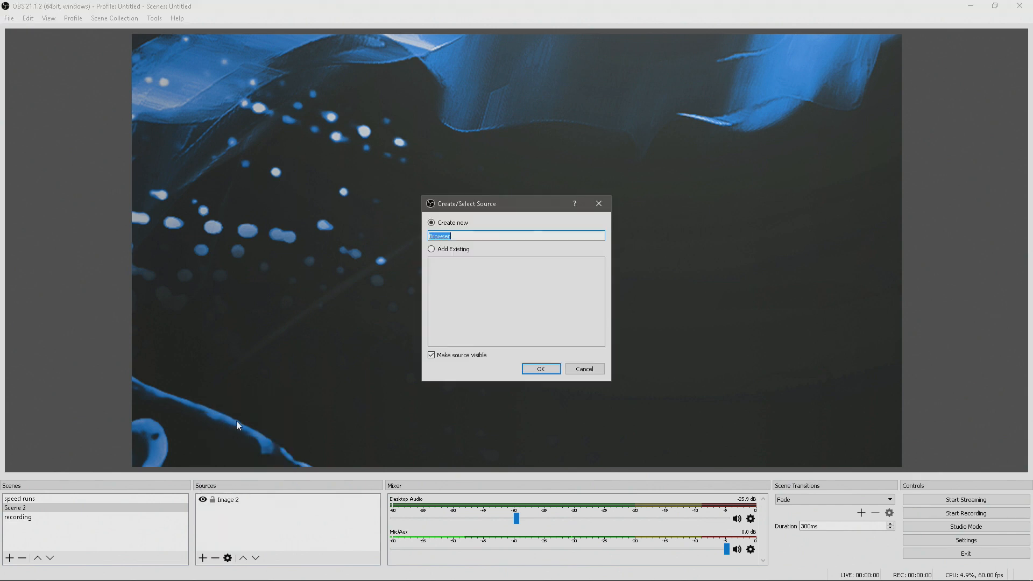
left_click(540, 368)
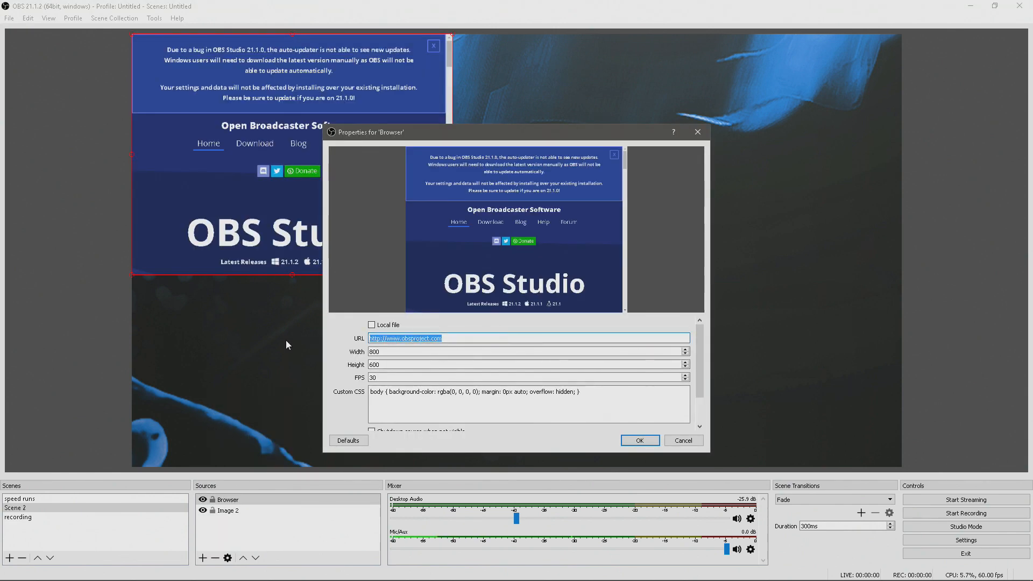
type("https://gamepadviewer.com/?p=1&s=1")
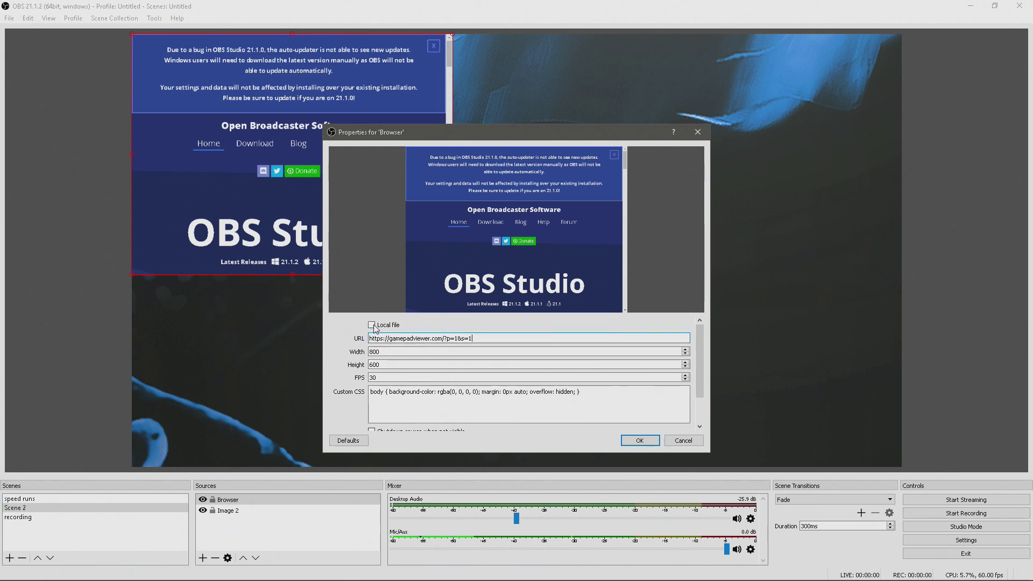
left_click(639, 440)
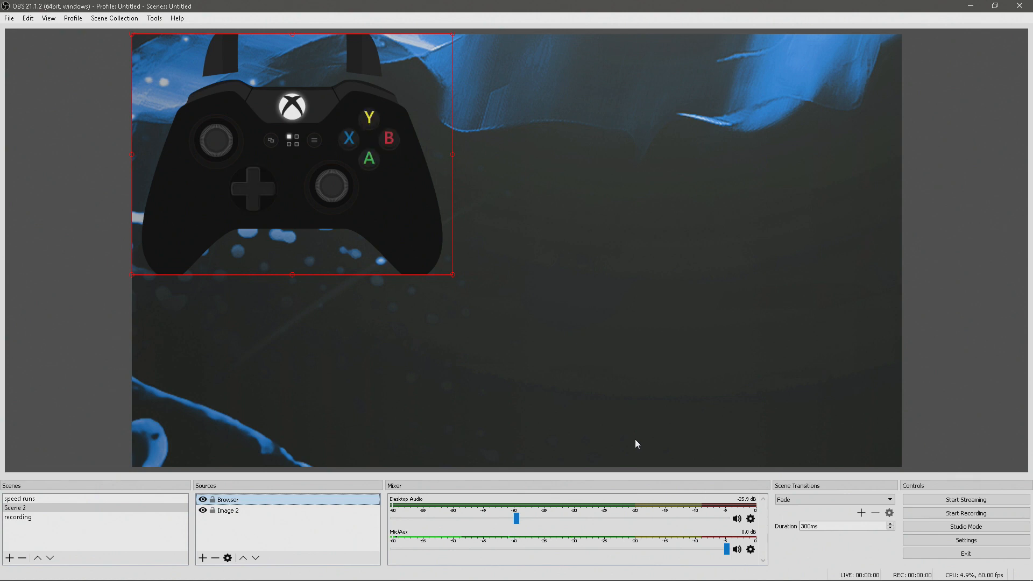
mouse_move(541, 384)
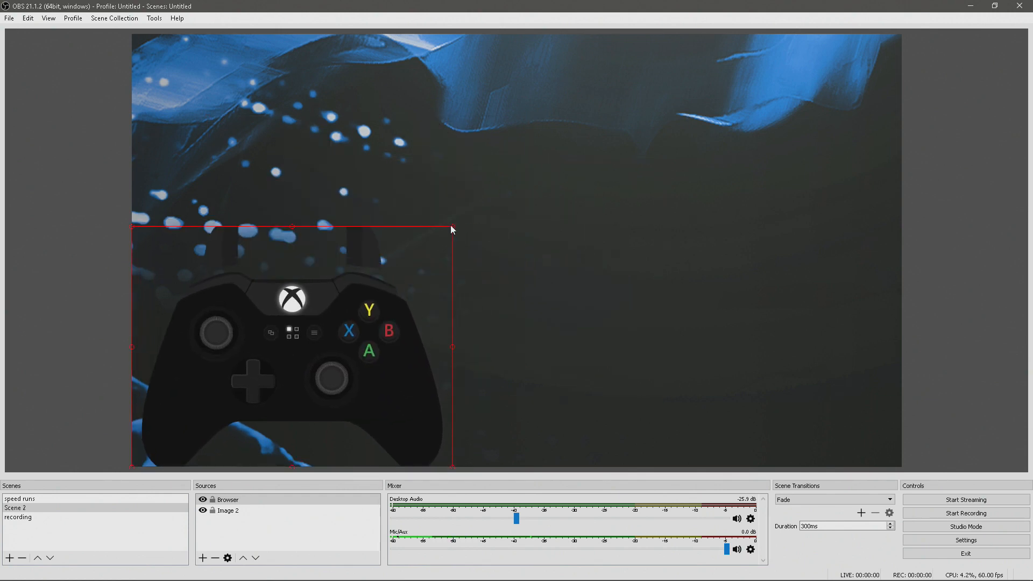
Step: Shrink the controller overlay and place it in the preview's bottom-left corner
left_click_drag(451, 230, 204, 434)
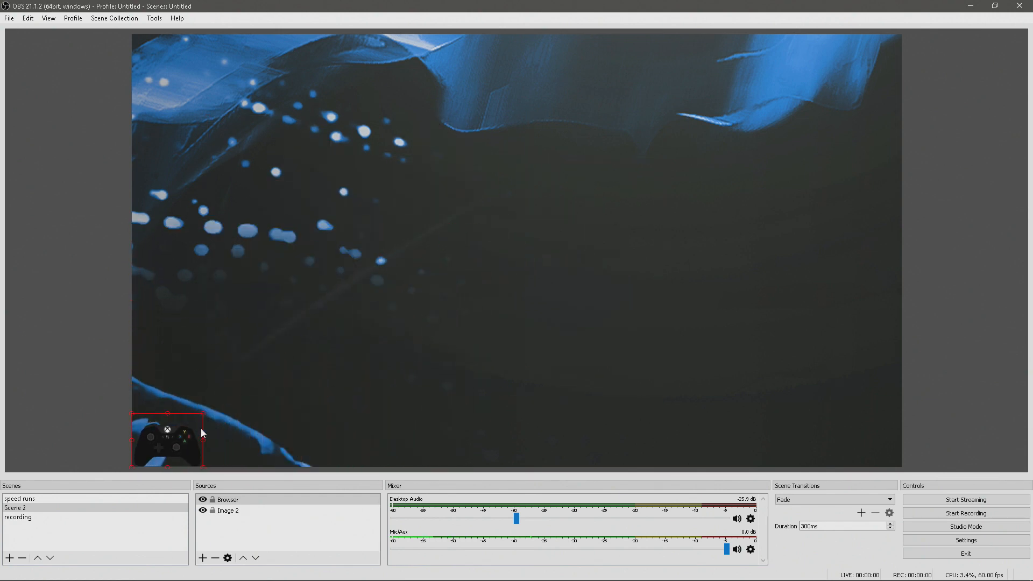